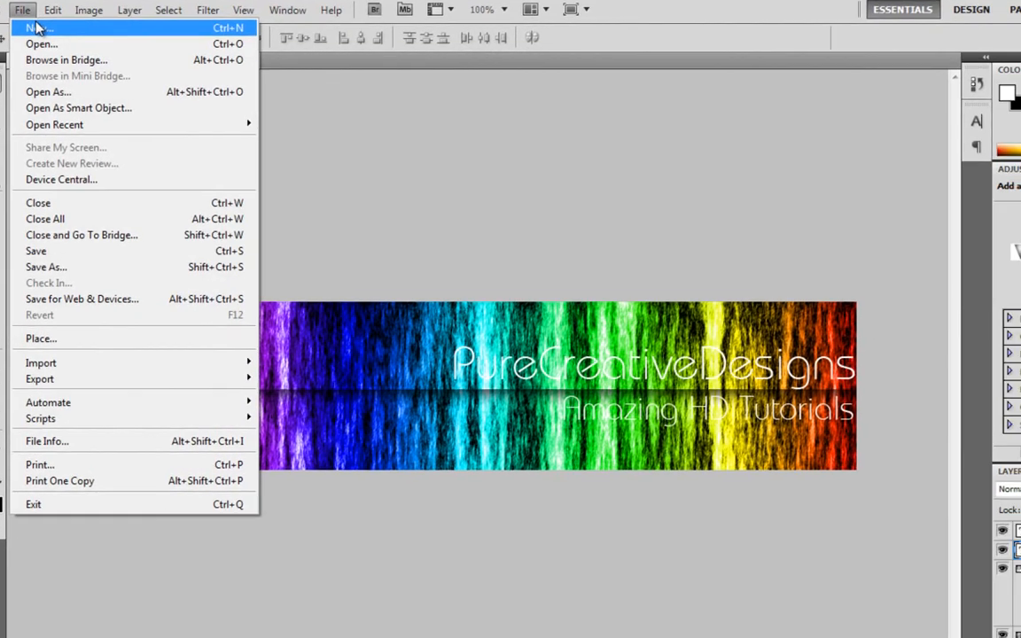
Create a new 900 × 200 pixel document with a white background.
{"action": "left_click", "coordinate": [35, 28]}
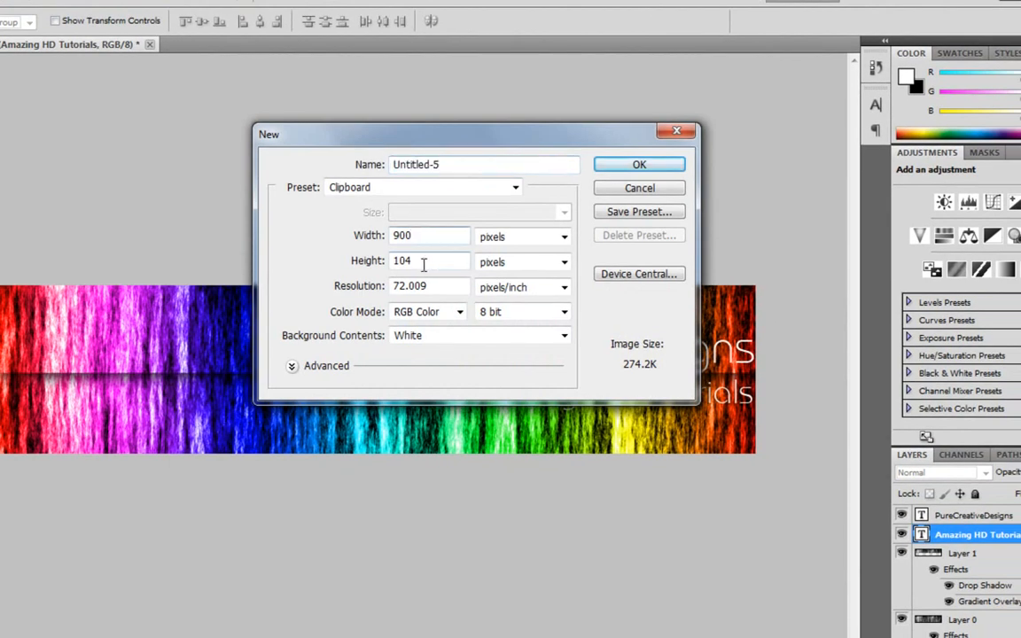
{"action": "type", "text": "200"}
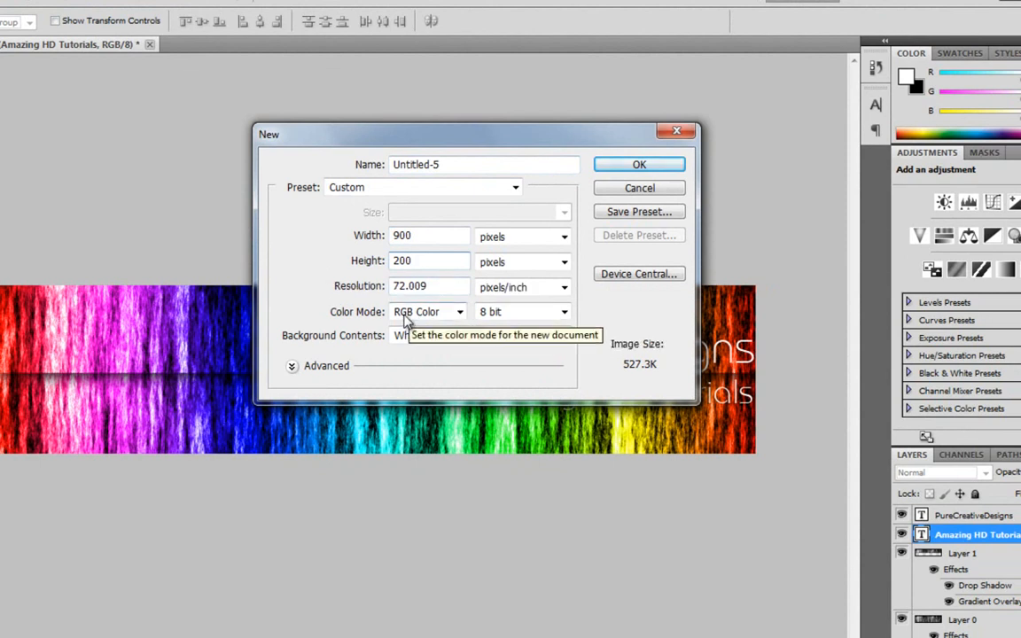
{"action": "mouse_move", "coordinate": [638, 168]}
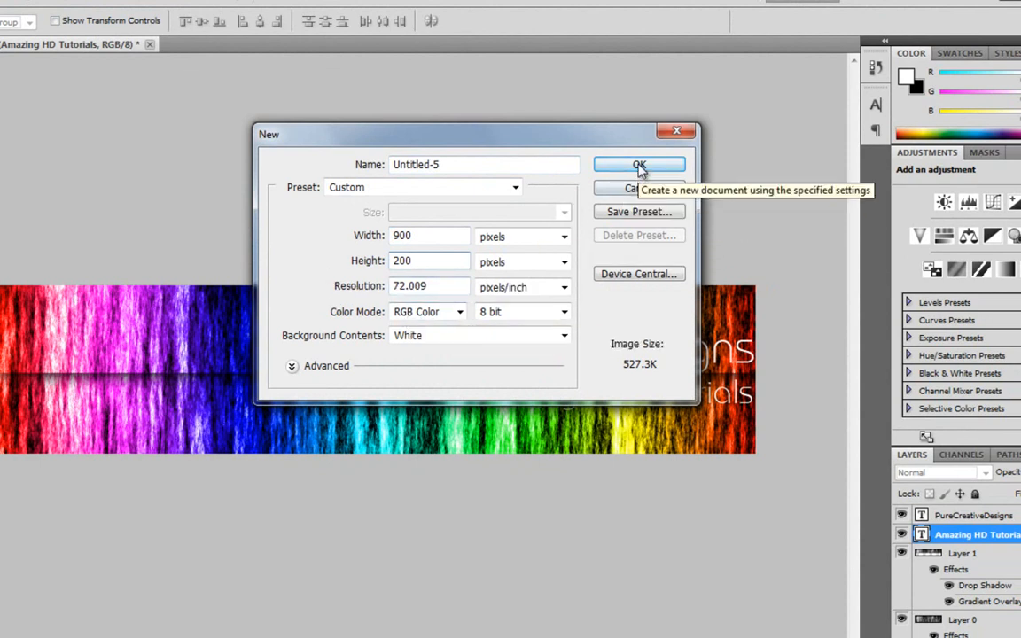
{"action": "left_click", "coordinate": [638, 164]}
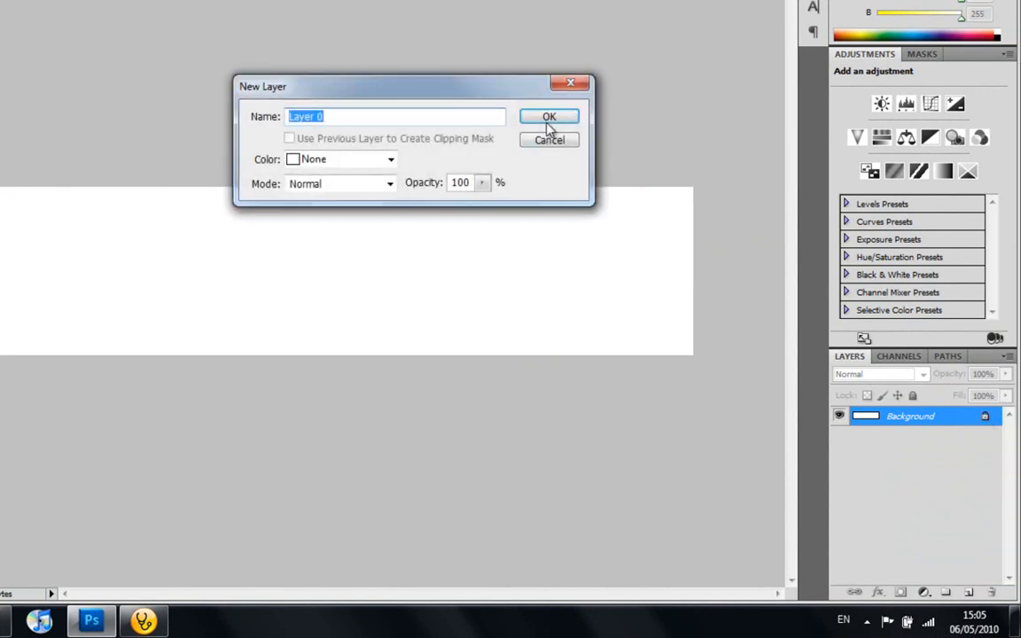
Convert the background into Layer 0 and fill it with the Fibers render texture.
{"action": "left_click", "coordinate": [550, 117]}
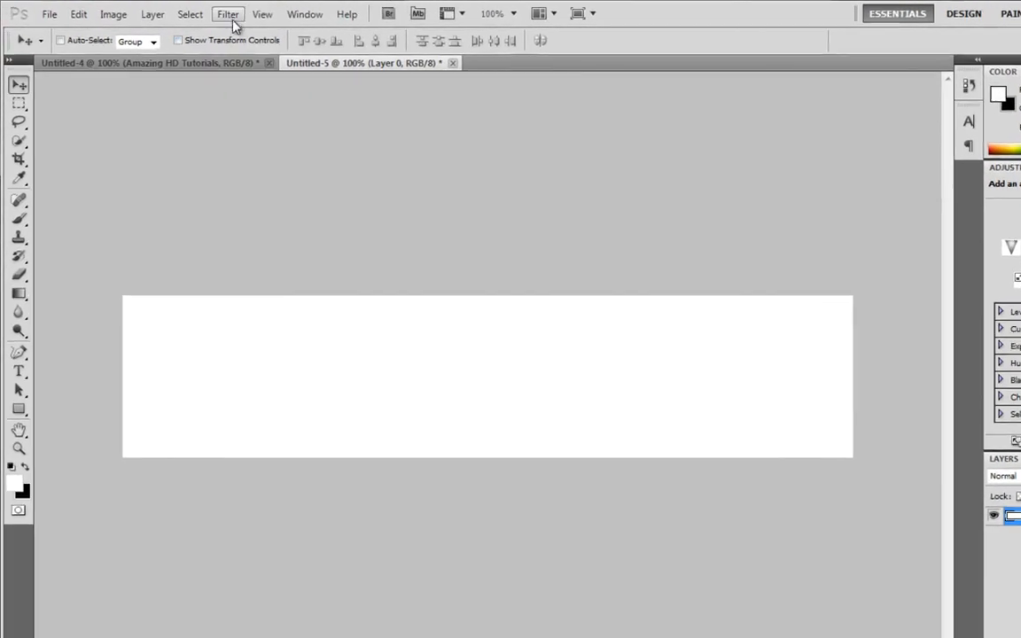
{"action": "left_click", "coordinate": [231, 15]}
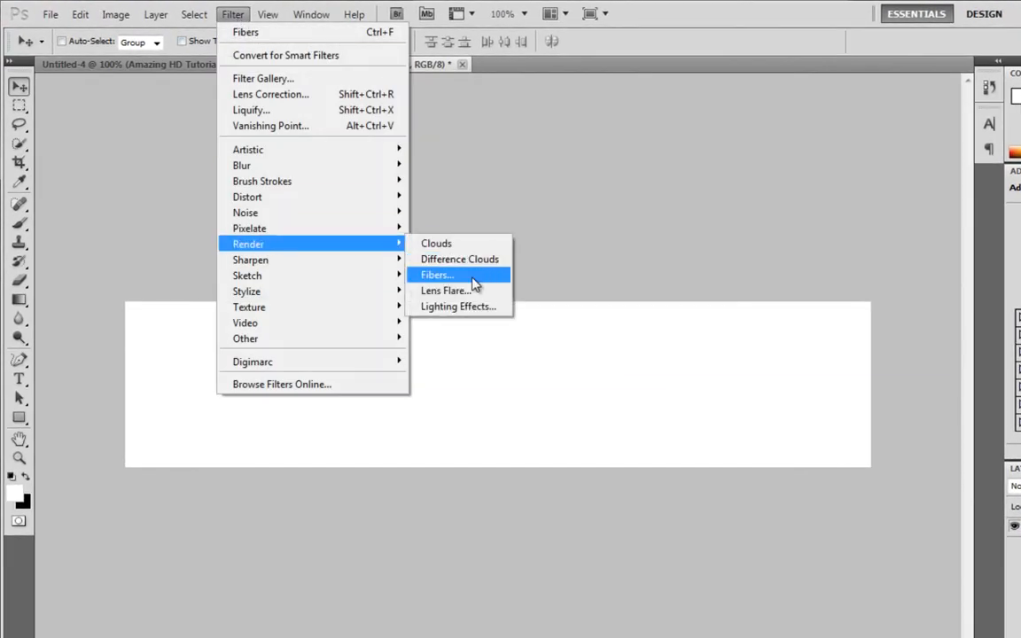
{"action": "left_click", "coordinate": [436, 275]}
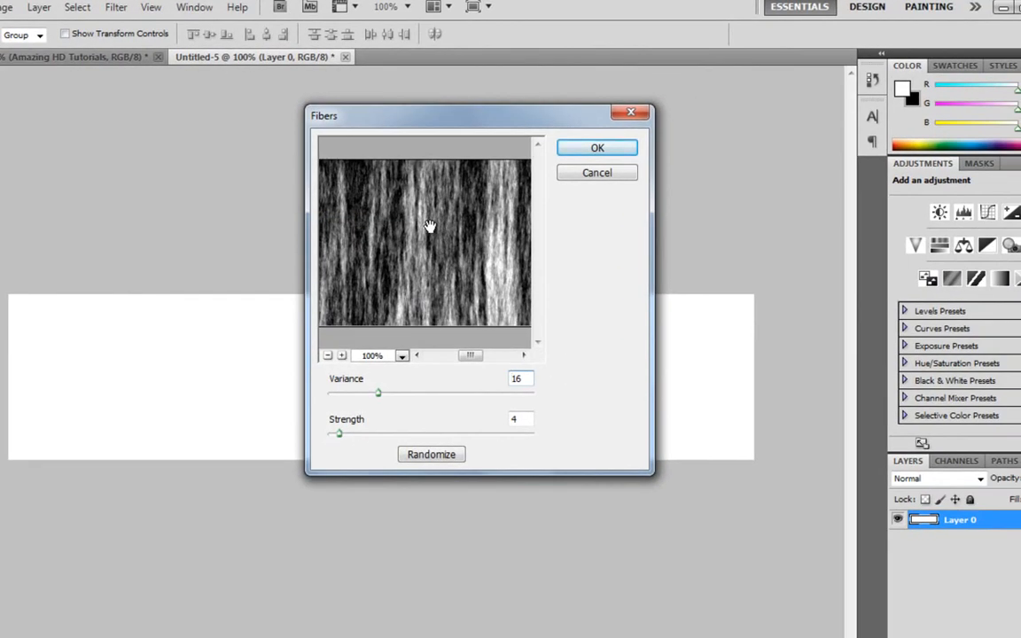
{"action": "left_click", "coordinate": [595, 147]}
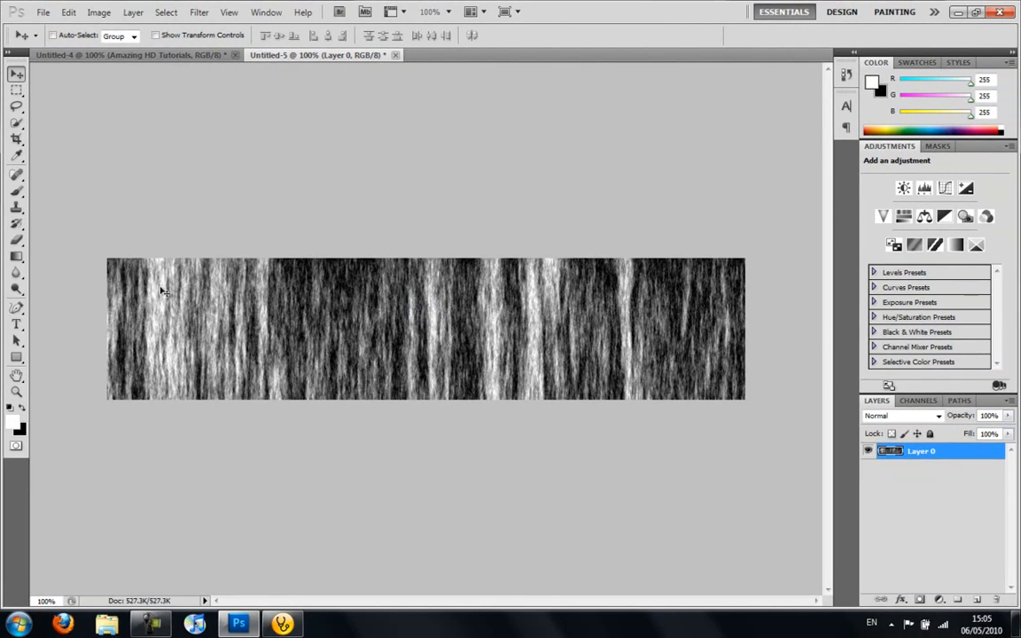
{"action": "mouse_move", "coordinate": [389, 255]}
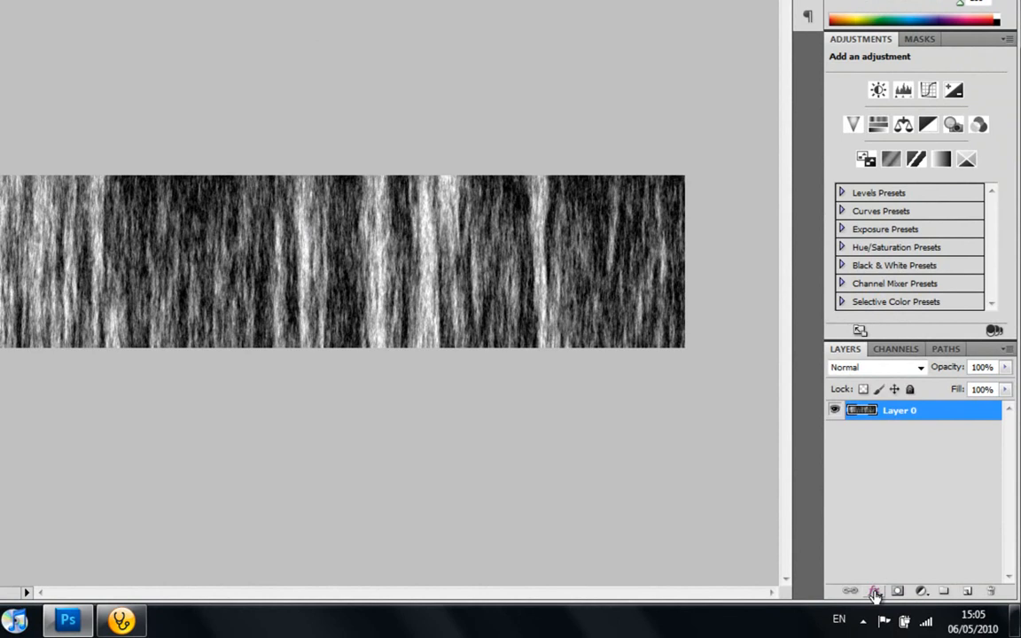
Add a Gradient Overlay layer style blended in Overlay mode.
{"action": "left_click", "coordinate": [874, 592]}
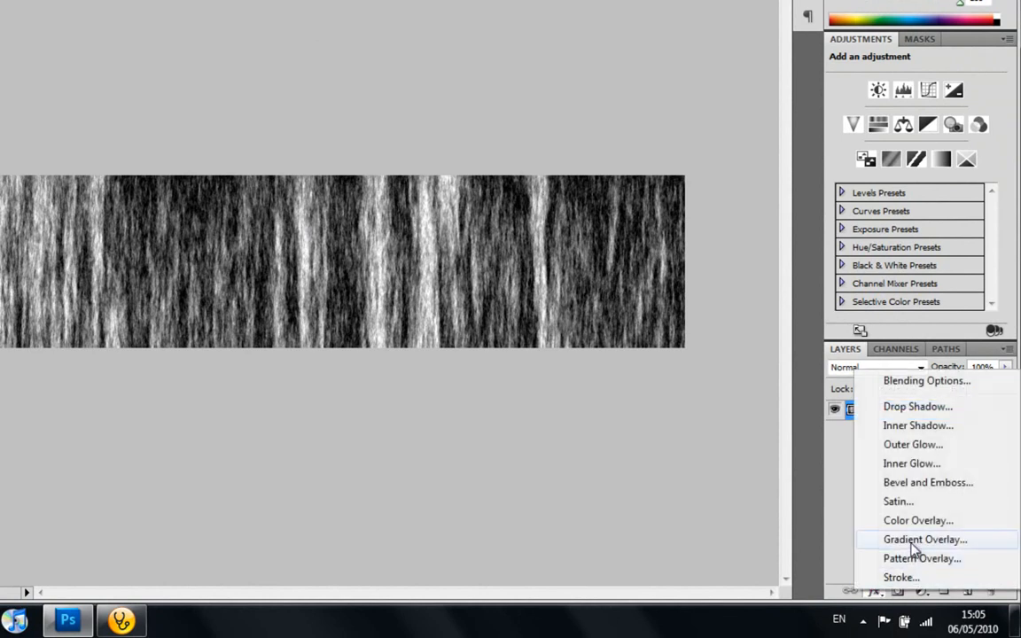
{"action": "left_click", "coordinate": [911, 538]}
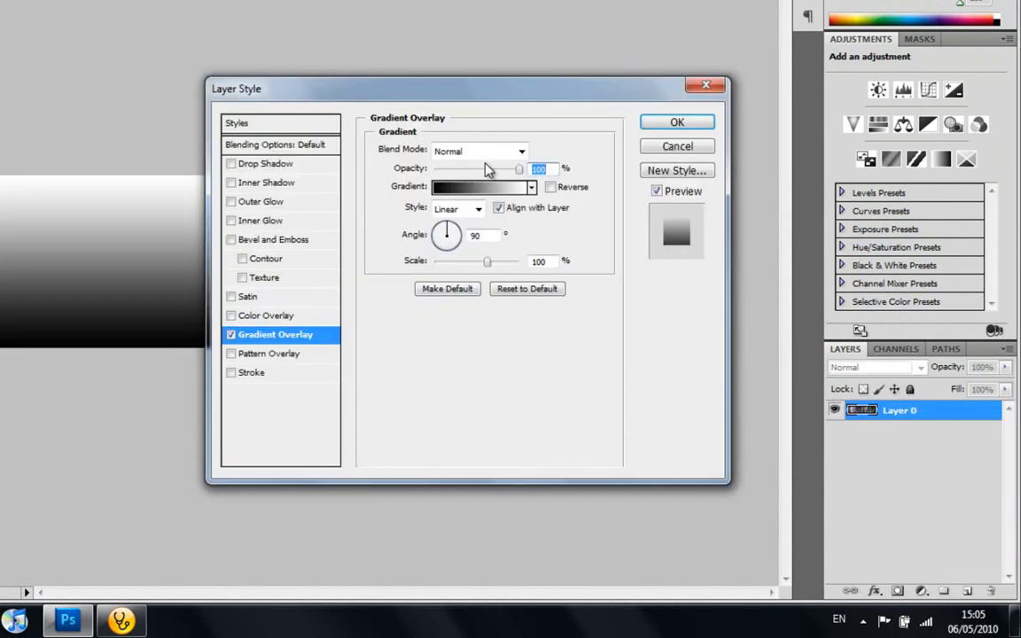
{"action": "left_click", "coordinate": [519, 151]}
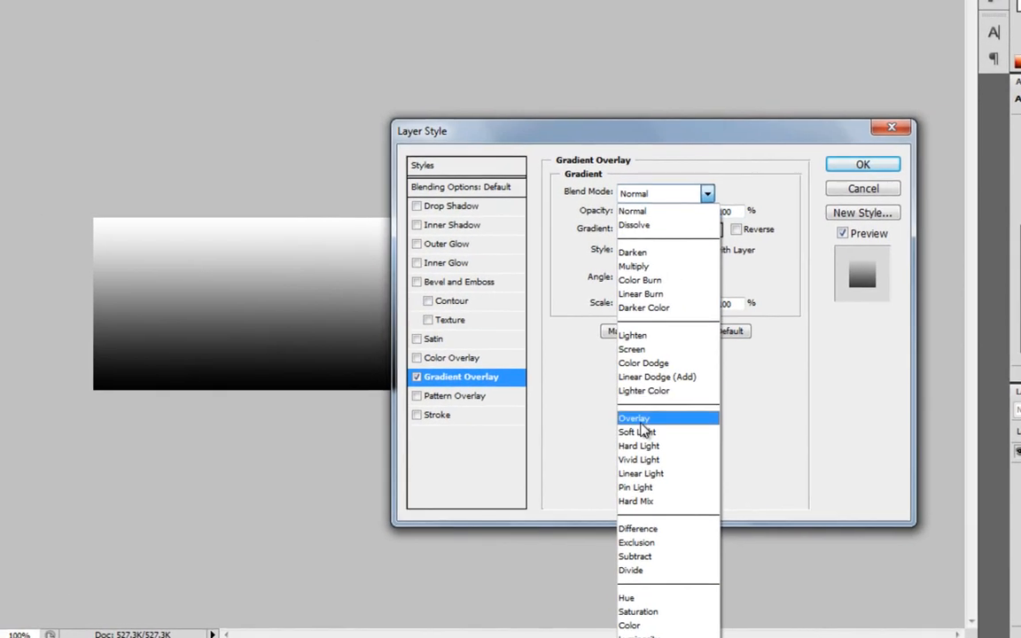
{"action": "left_click", "coordinate": [633, 418]}
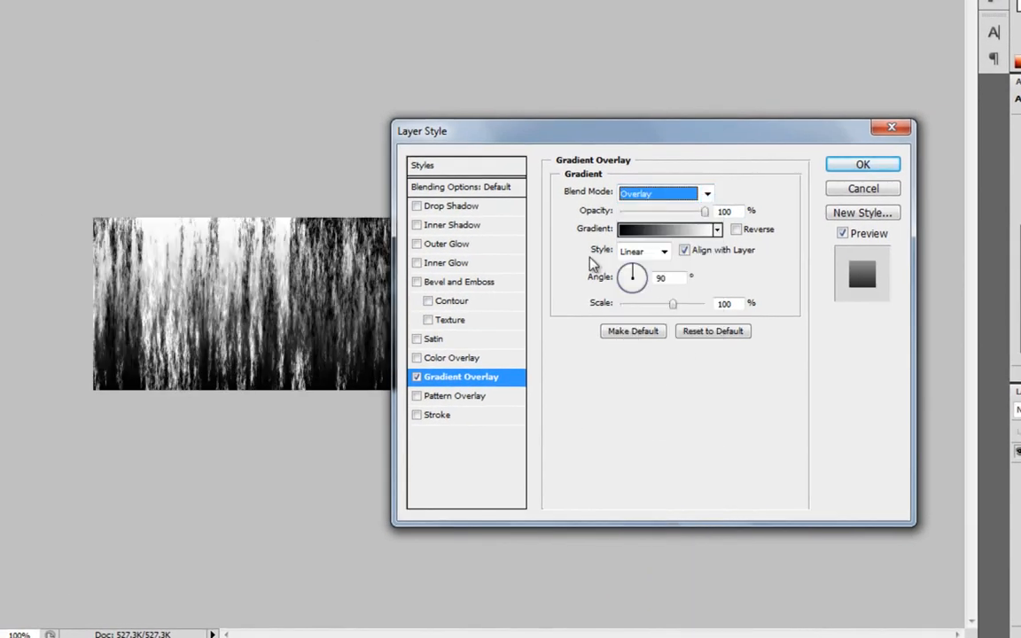
Choose the rainbow spectrum preset for the overlay gradient and apply the effect.
{"action": "left_click", "coordinate": [667, 228]}
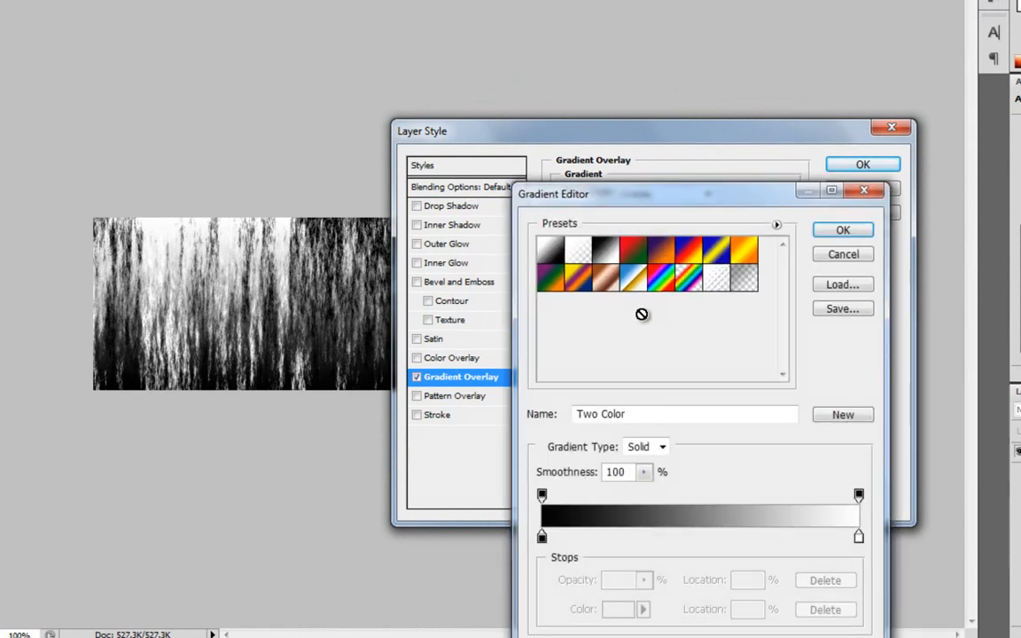
{"action": "left_click", "coordinate": [684, 276]}
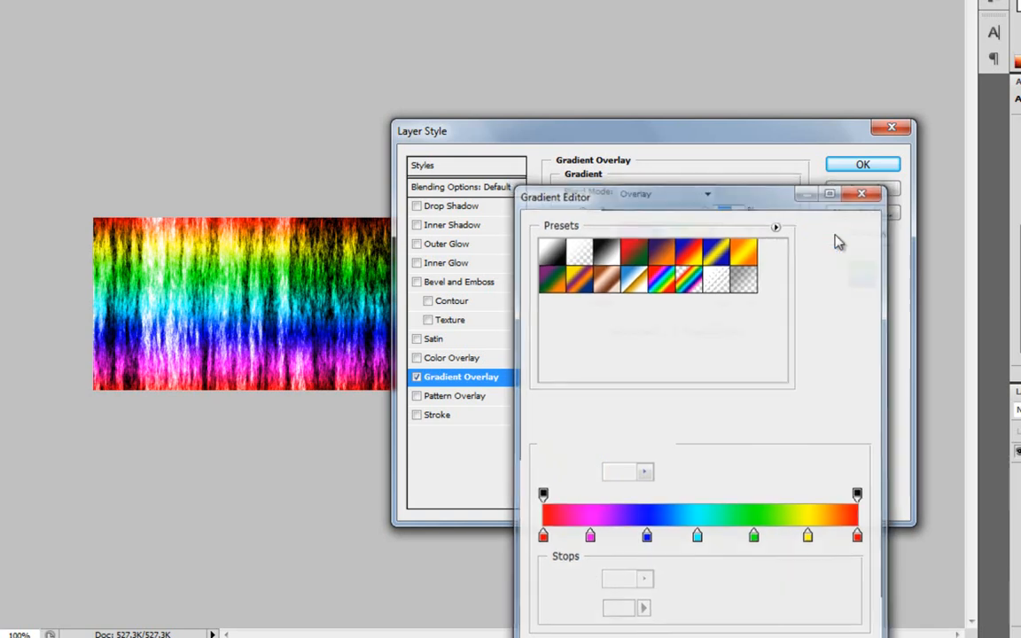
{"action": "left_click", "coordinate": [861, 193]}
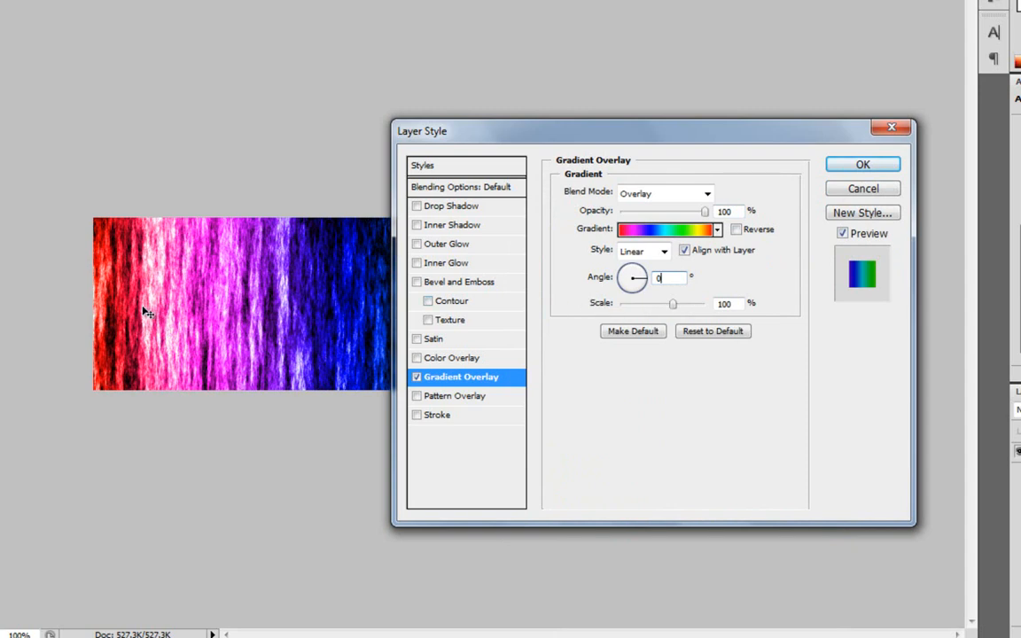
{"action": "left_click", "coordinate": [861, 163]}
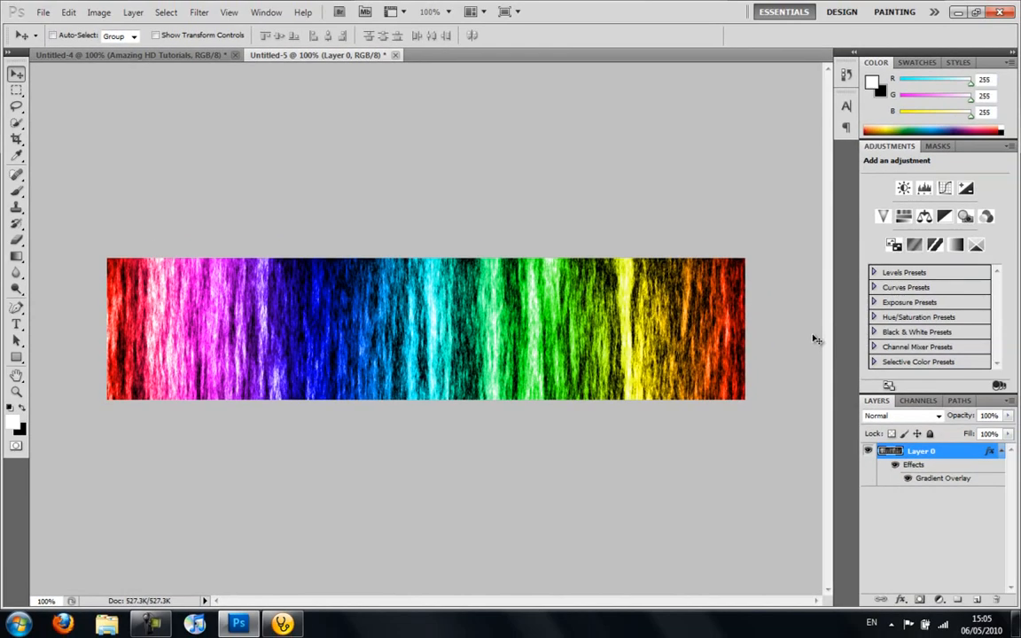
{"action": "mouse_move", "coordinate": [131, 308]}
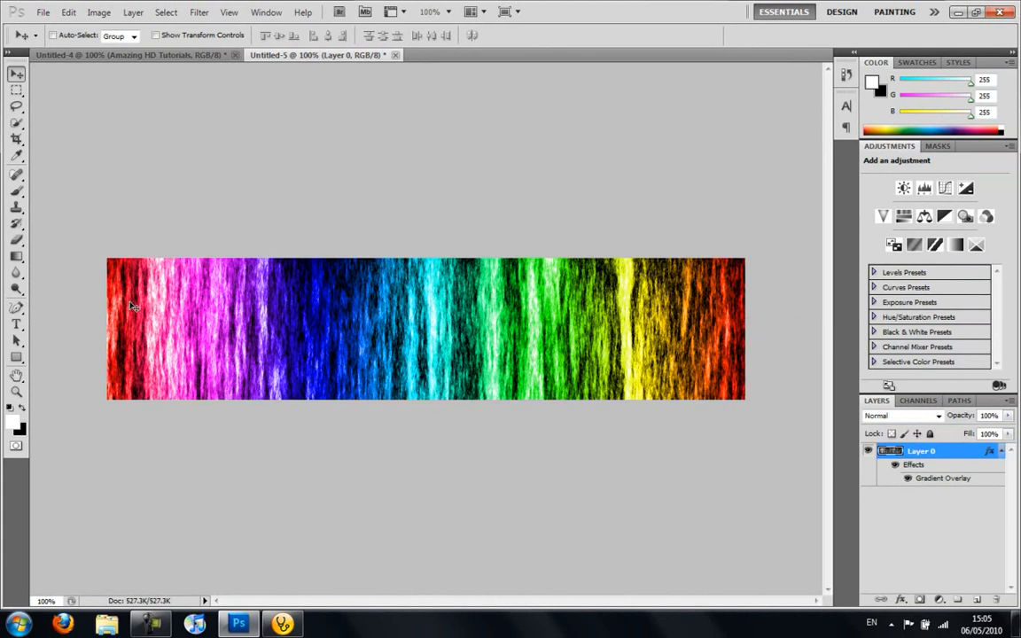
{"action": "mouse_move", "coordinate": [428, 342]}
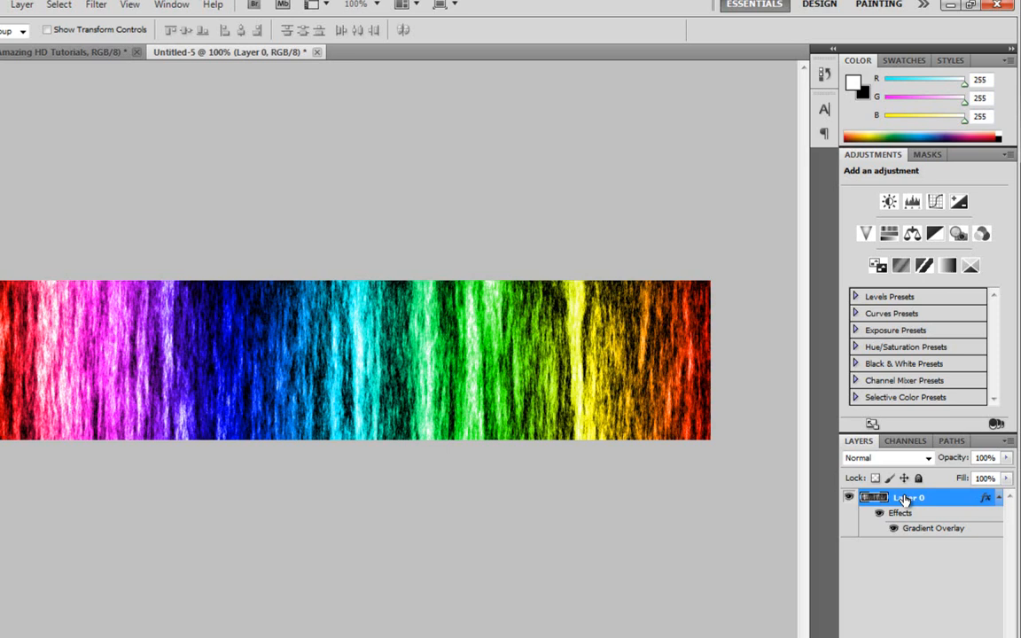
Copy Layer 0's effects and lift the banner's top half onto a new Layer 1.
{"action": "right_click", "coordinate": [904, 500]}
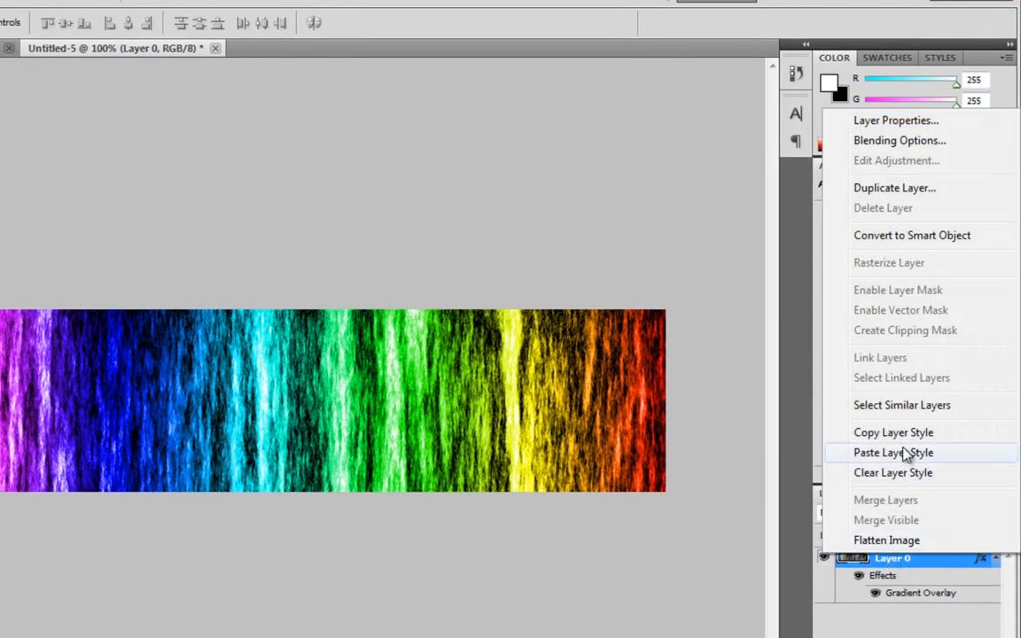
{"action": "left_click", "coordinate": [893, 454]}
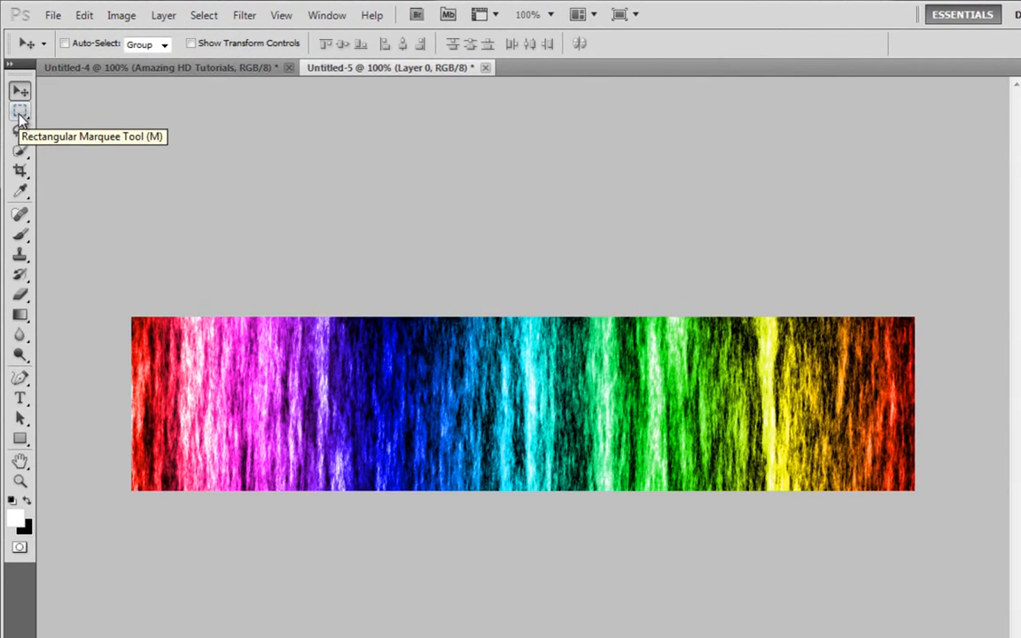
{"action": "left_click", "coordinate": [14, 110]}
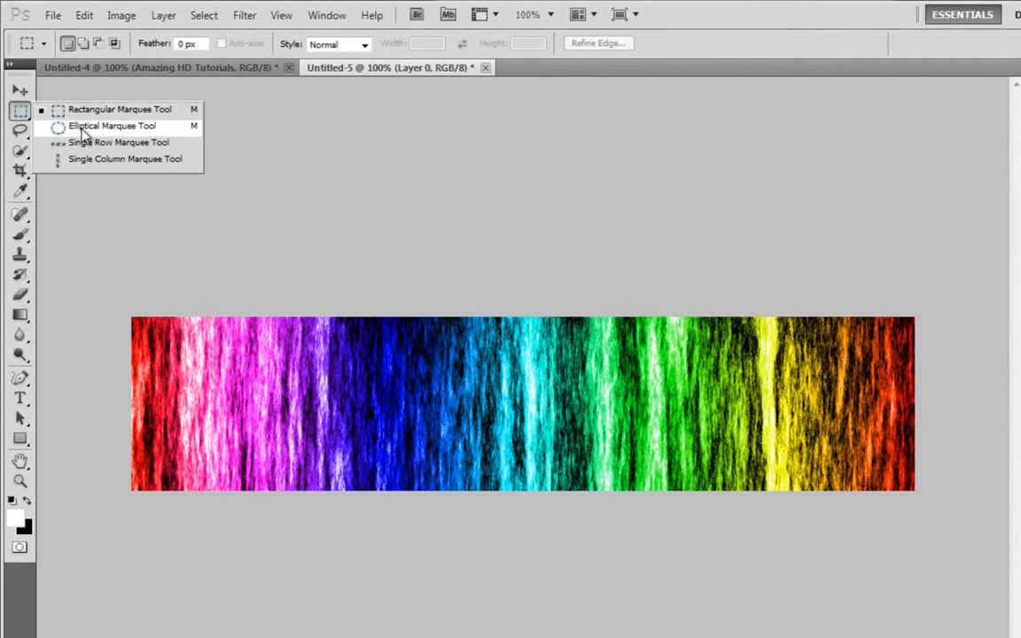
{"action": "mouse_move", "coordinate": [145, 151]}
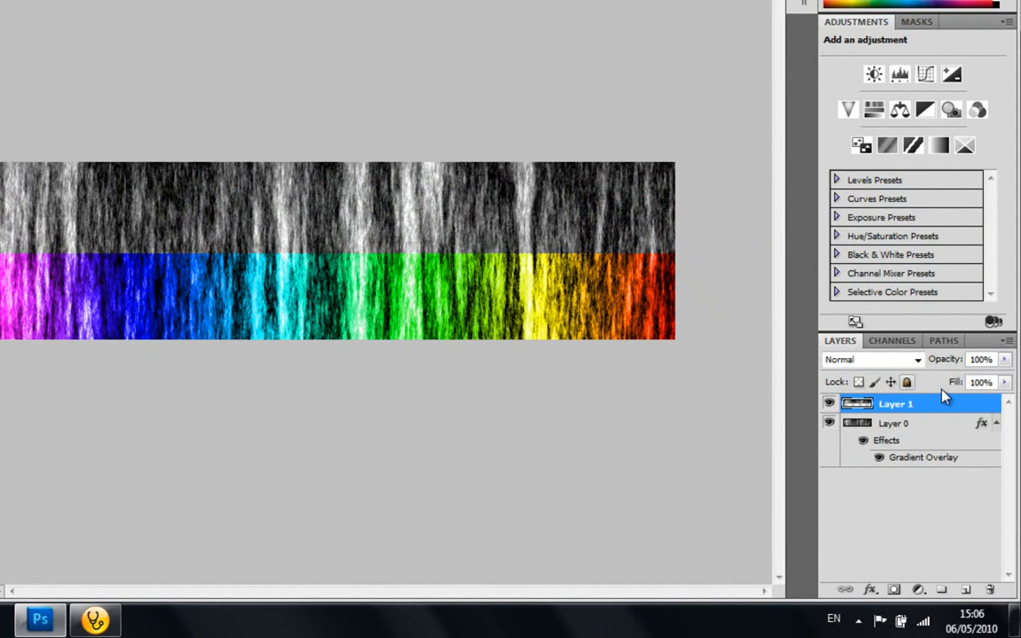
{"action": "right_click", "coordinate": [895, 404]}
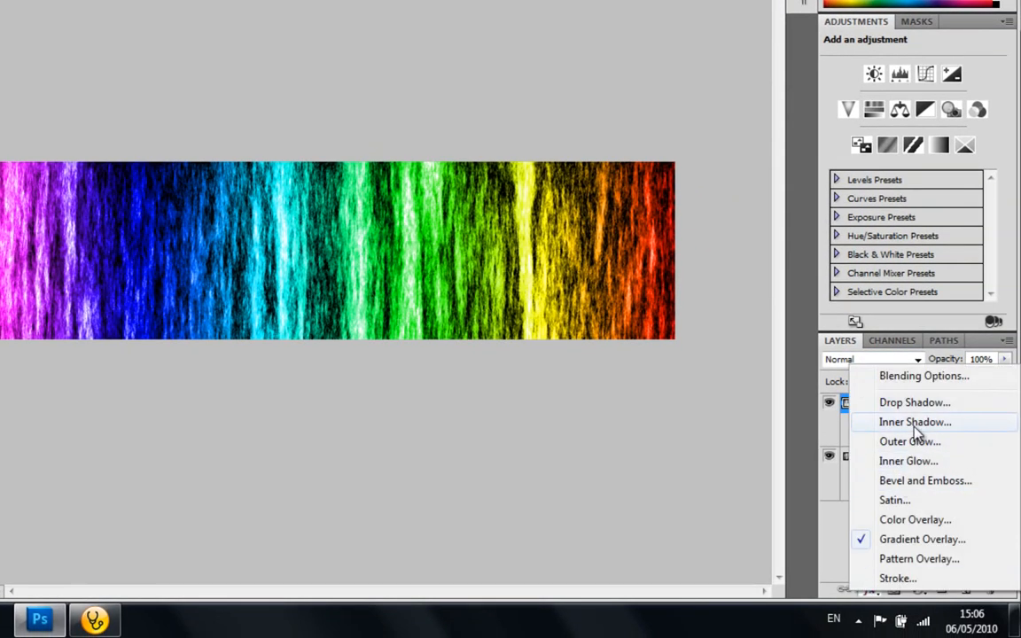
Give Layer 1 a drop shadow with distance 9, spread 7 and size 18.
{"action": "left_click", "coordinate": [915, 402]}
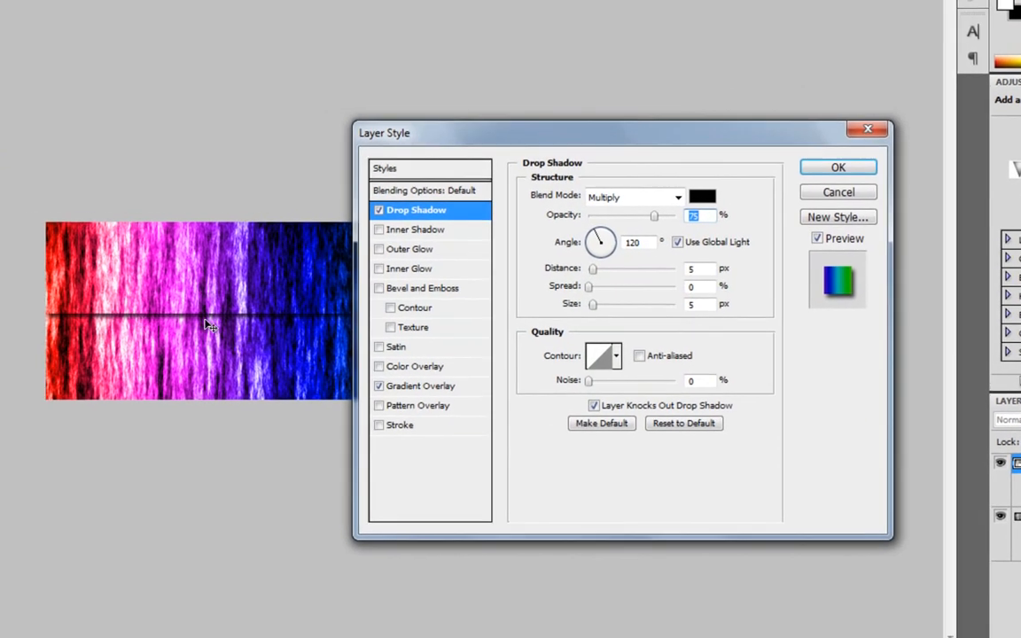
{"action": "mouse_move", "coordinate": [617, 223]}
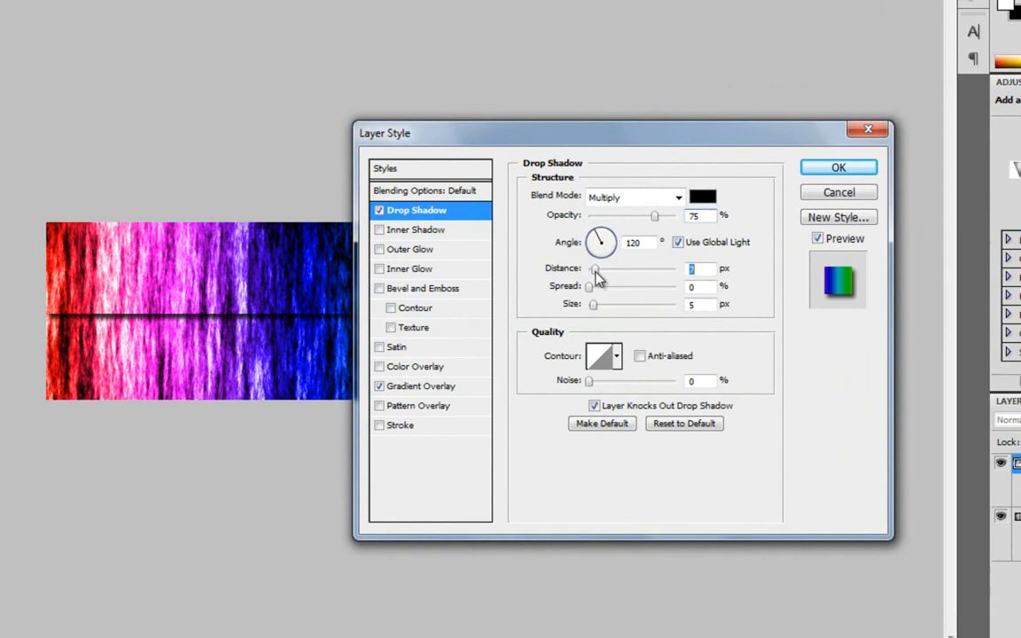
{"action": "mouse_move", "coordinate": [592, 296]}
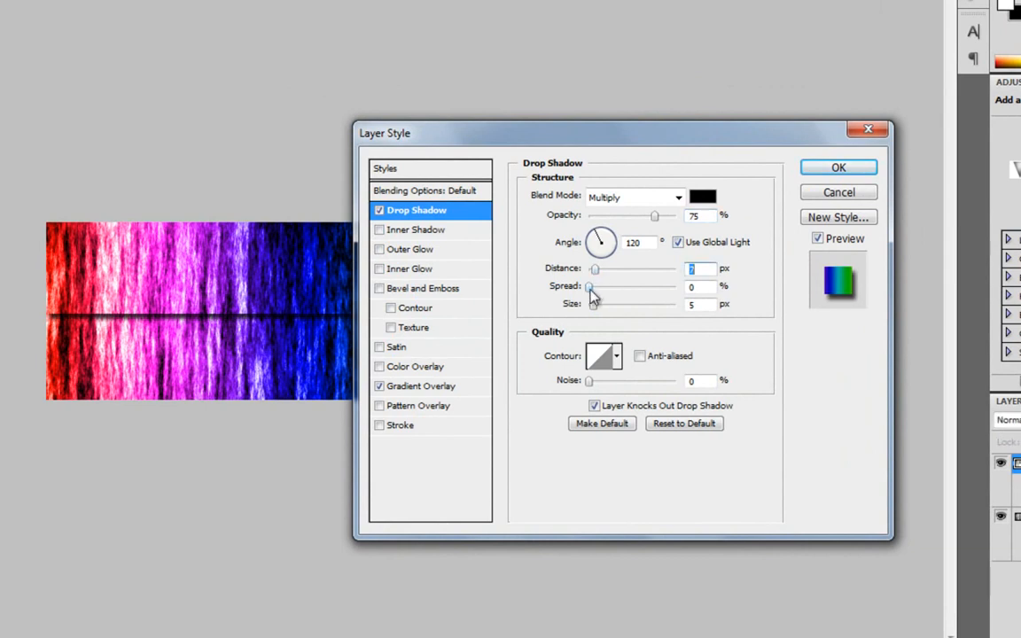
{"action": "left_click_drag", "start_coordinate": [592, 269], "coordinate": [601, 270]}
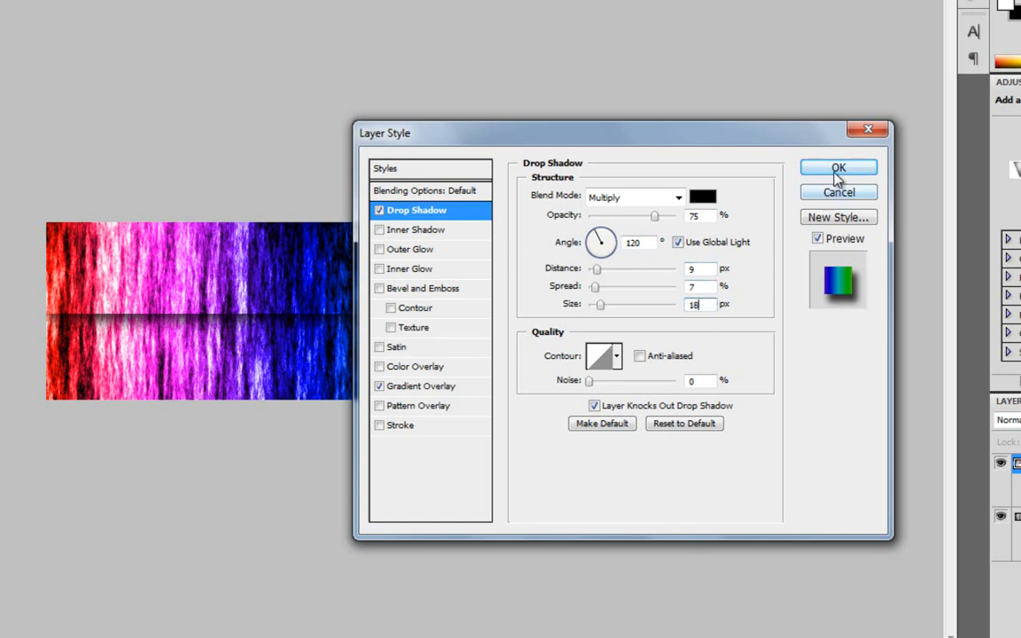
{"action": "left_click", "coordinate": [836, 166]}
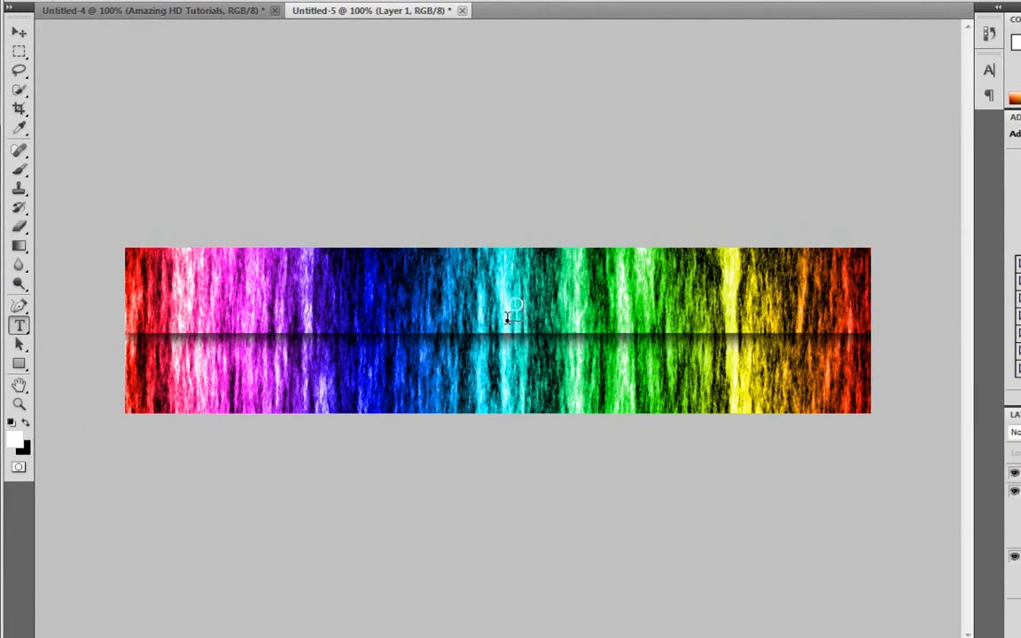
Add the white title text 'PureCreativeDesigns' over the banner's upper right.
{"action": "type", "text": "PureCreati"}
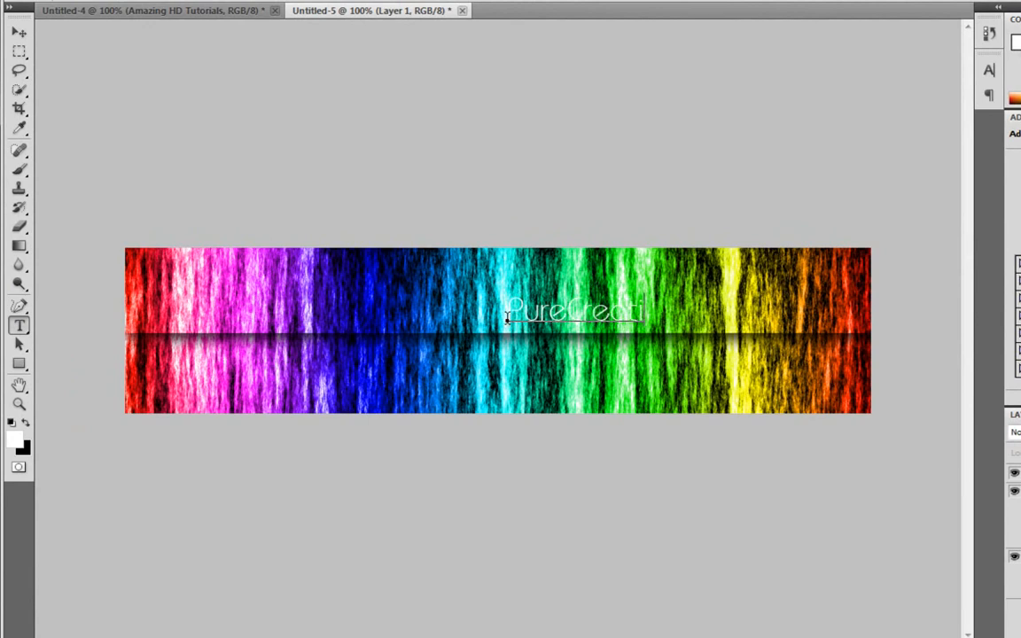
{"action": "type", "text": "veDesigns"}
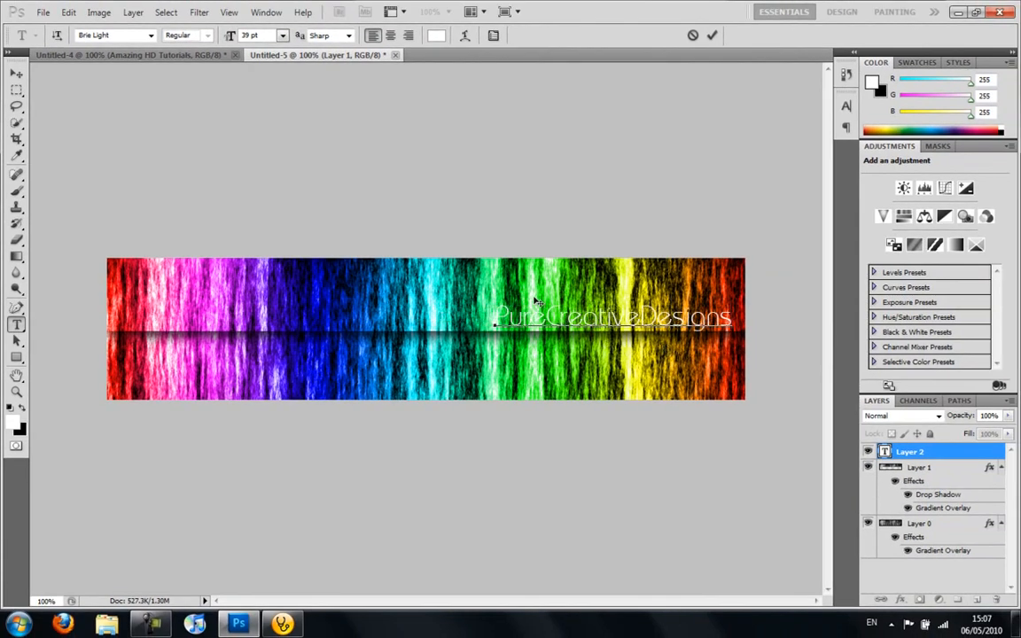
{"action": "mouse_move", "coordinate": [440, 259]}
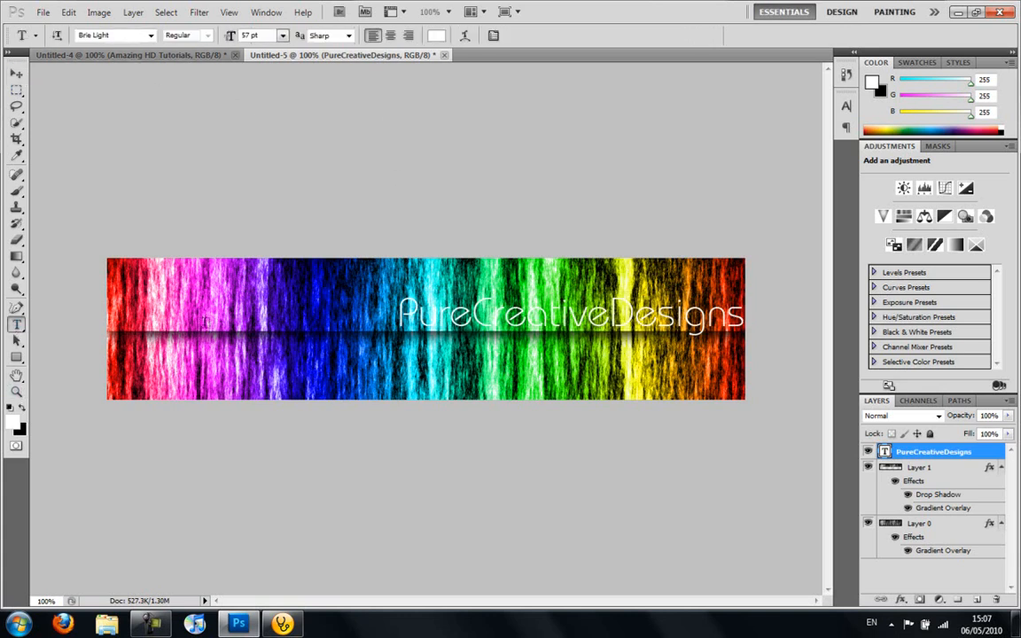
Add the smaller white slogan 'Amazing HD Tutorials' below the title.
{"action": "type", "text": "Amc"}
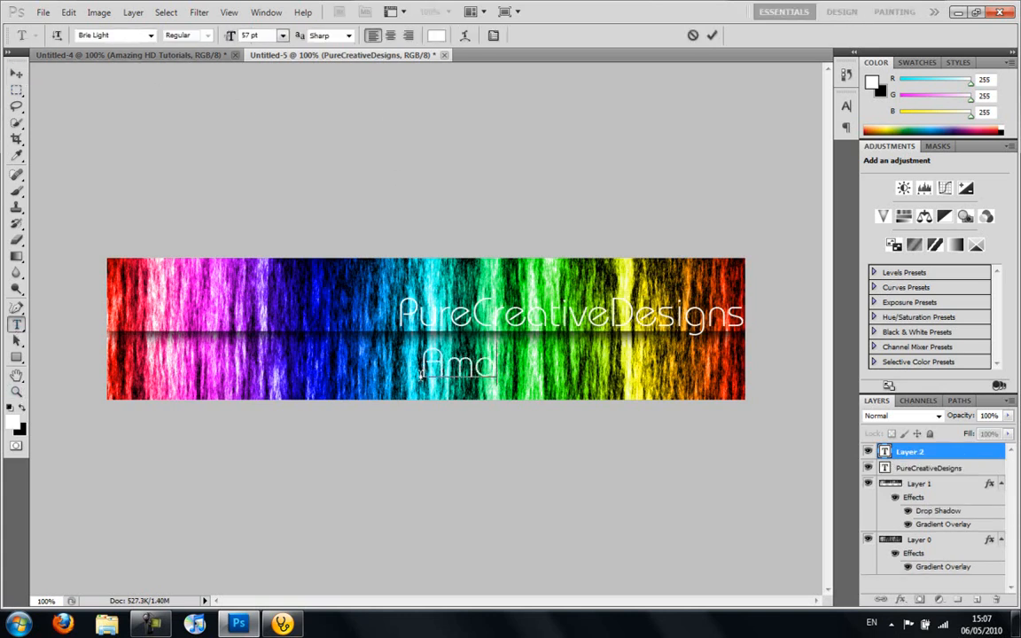
{"action": "type", "text": "zing HD"}
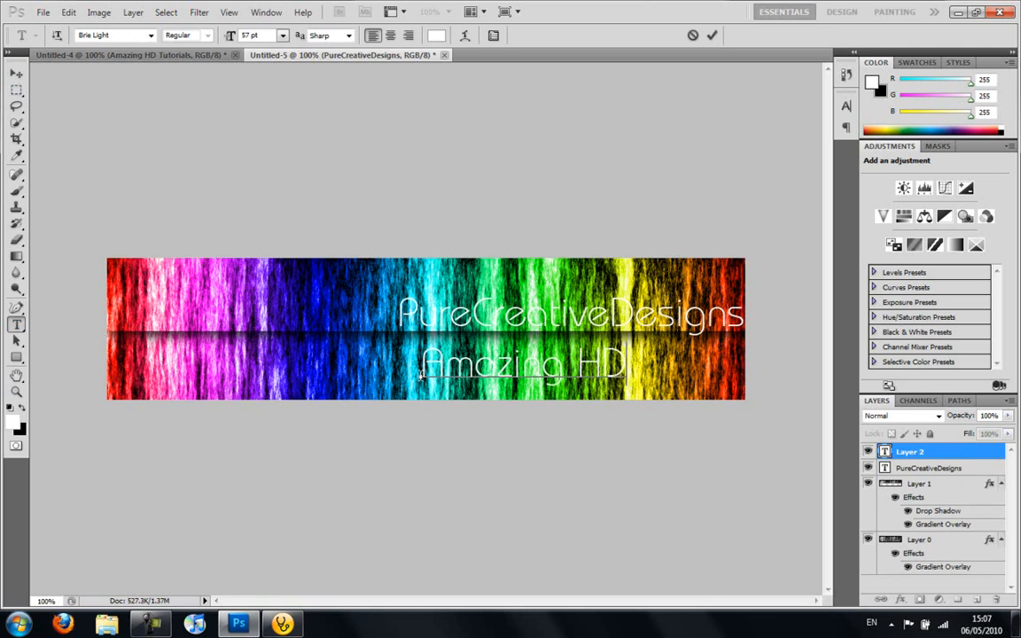
{"action": "type", "text": "Tutorials"}
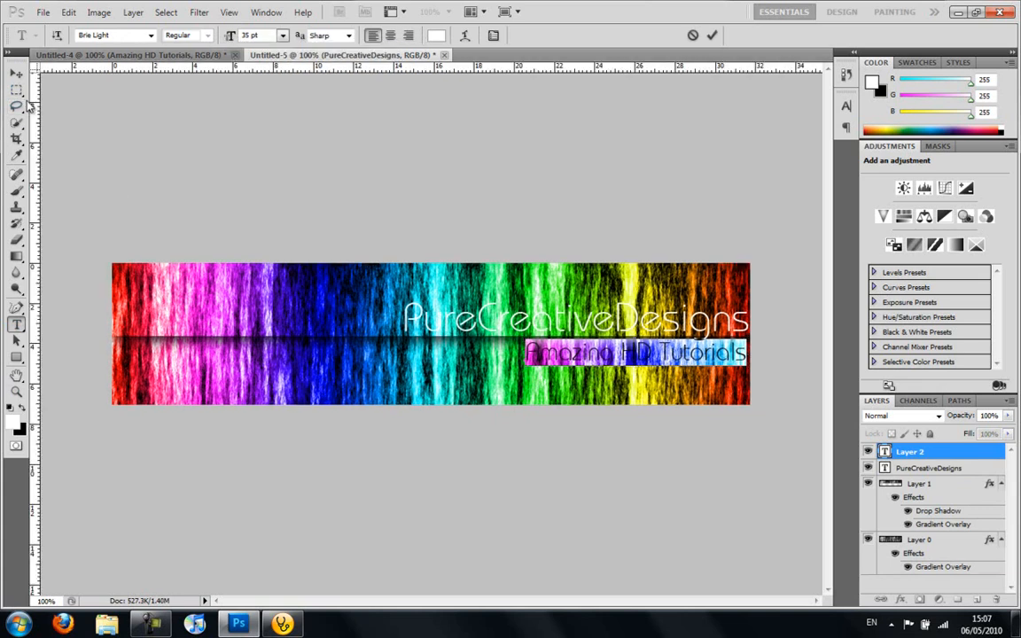
{"action": "mouse_move", "coordinate": [670, 390]}
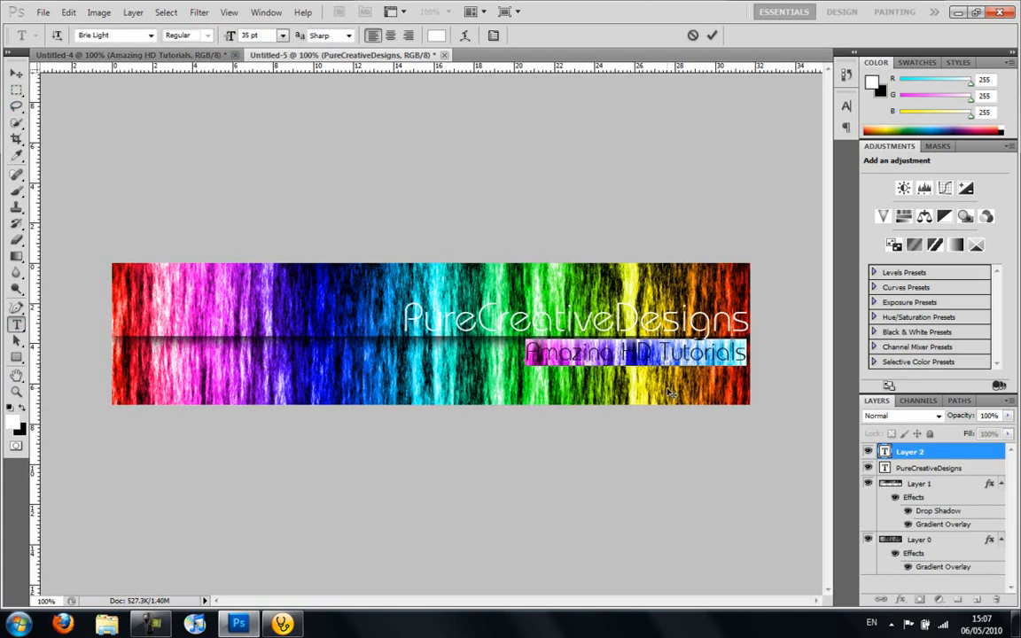
{"action": "mouse_move", "coordinate": [712, 385]}
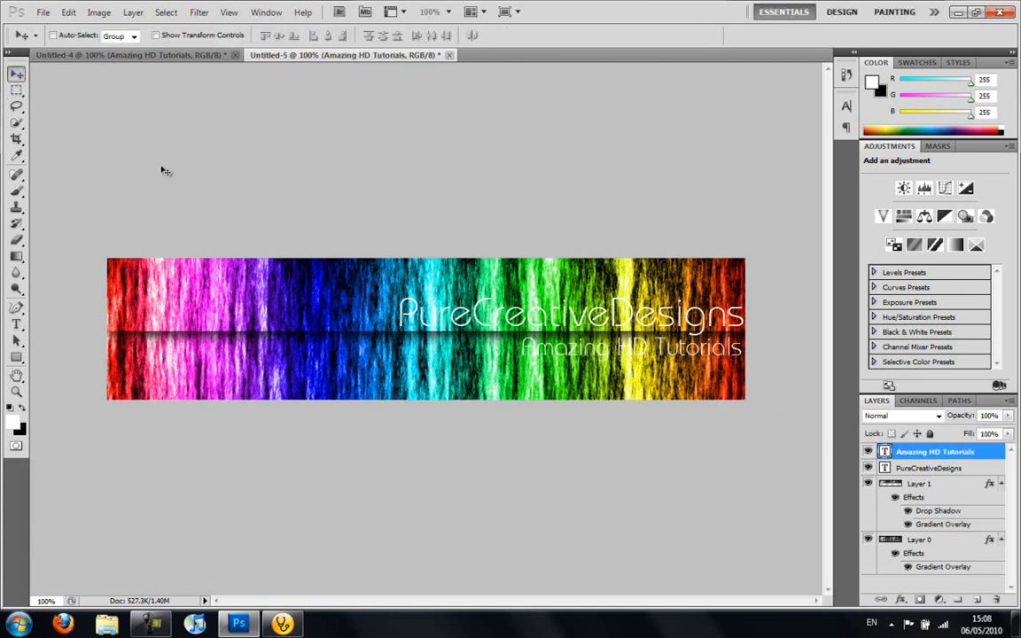
{"action": "mouse_move", "coordinate": [453, 365]}
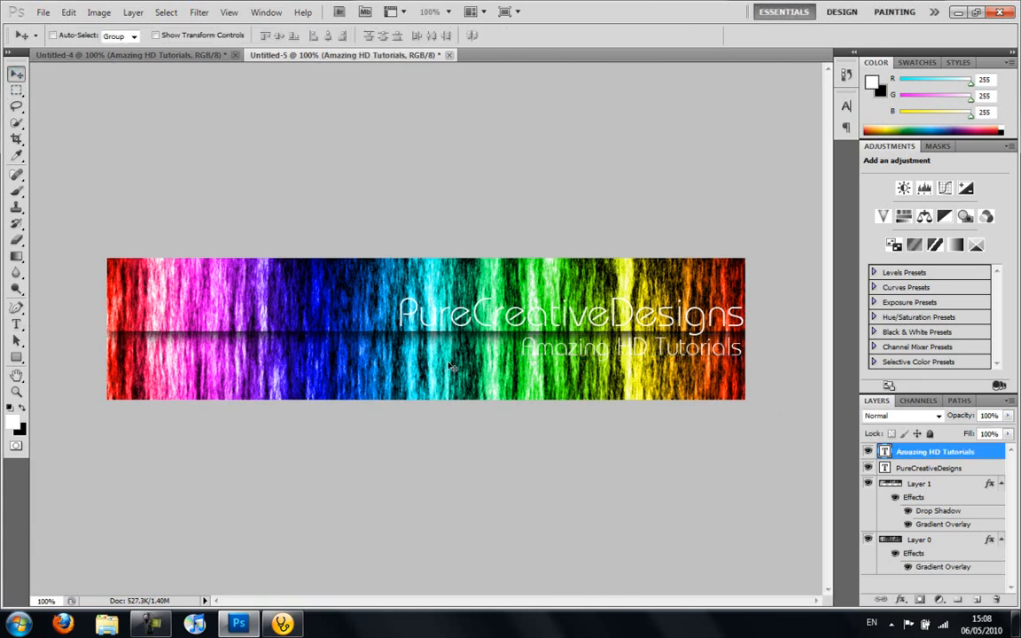
{"action": "left_click", "coordinate": [59, 18]}
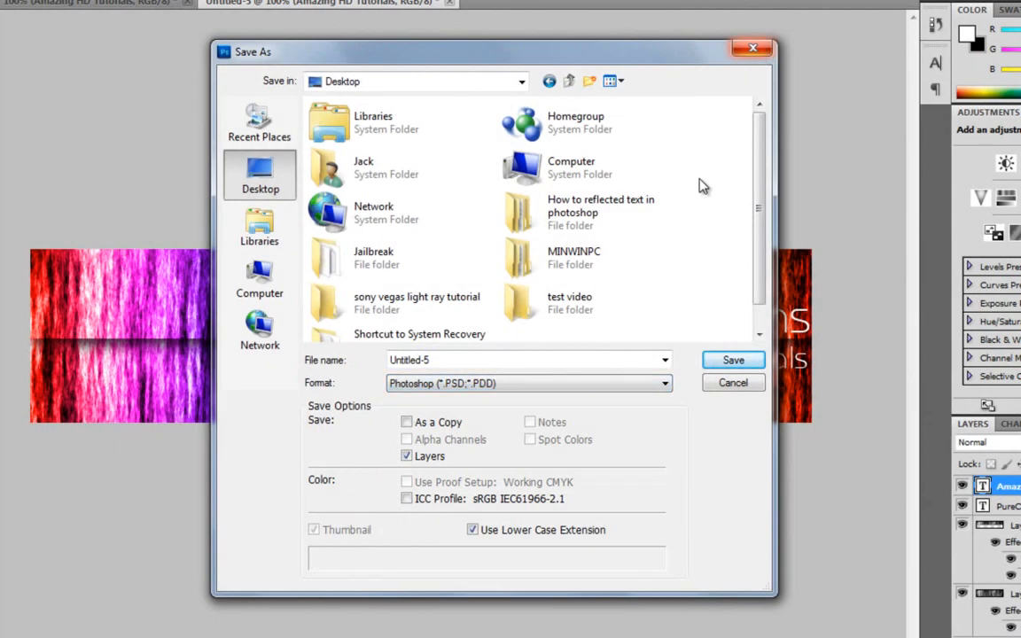
{"action": "left_click", "coordinate": [734, 359]}
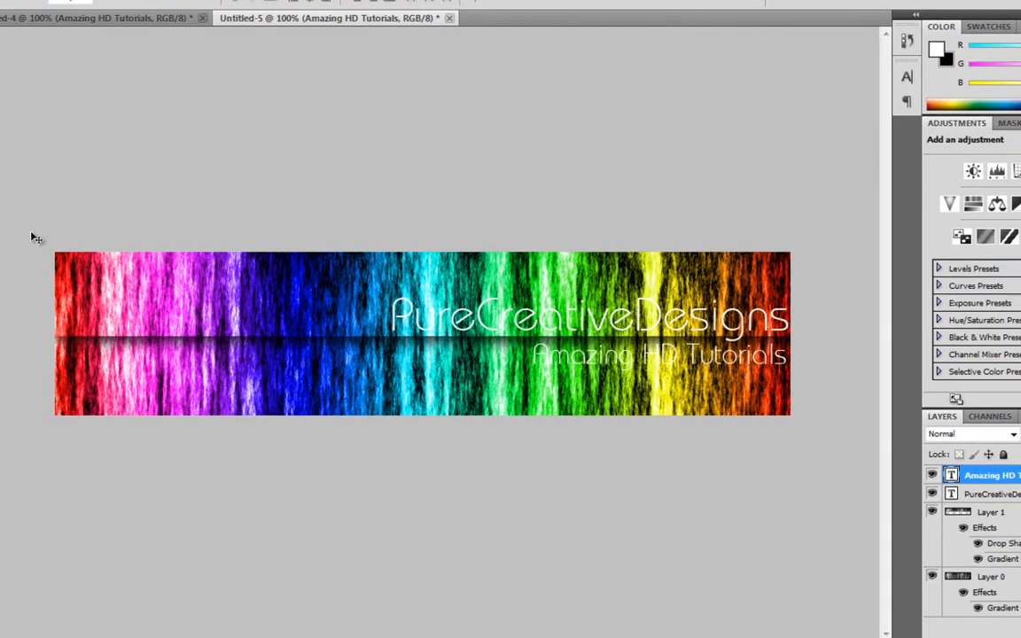